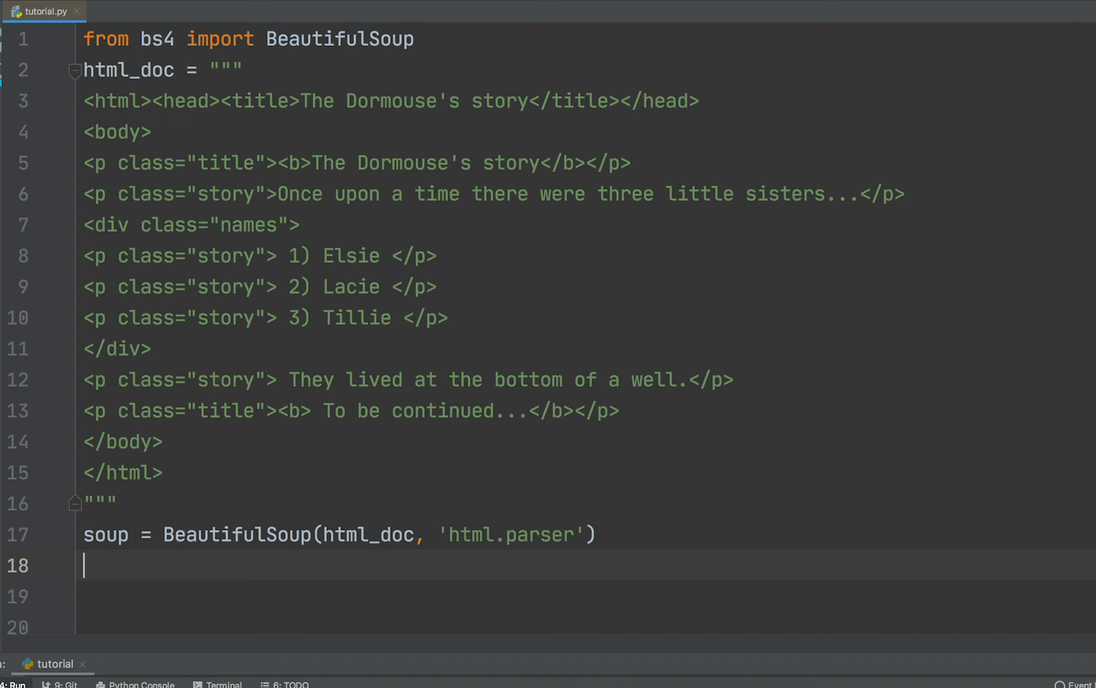
{"action": "type", "text": "print(soup.prettify())"}
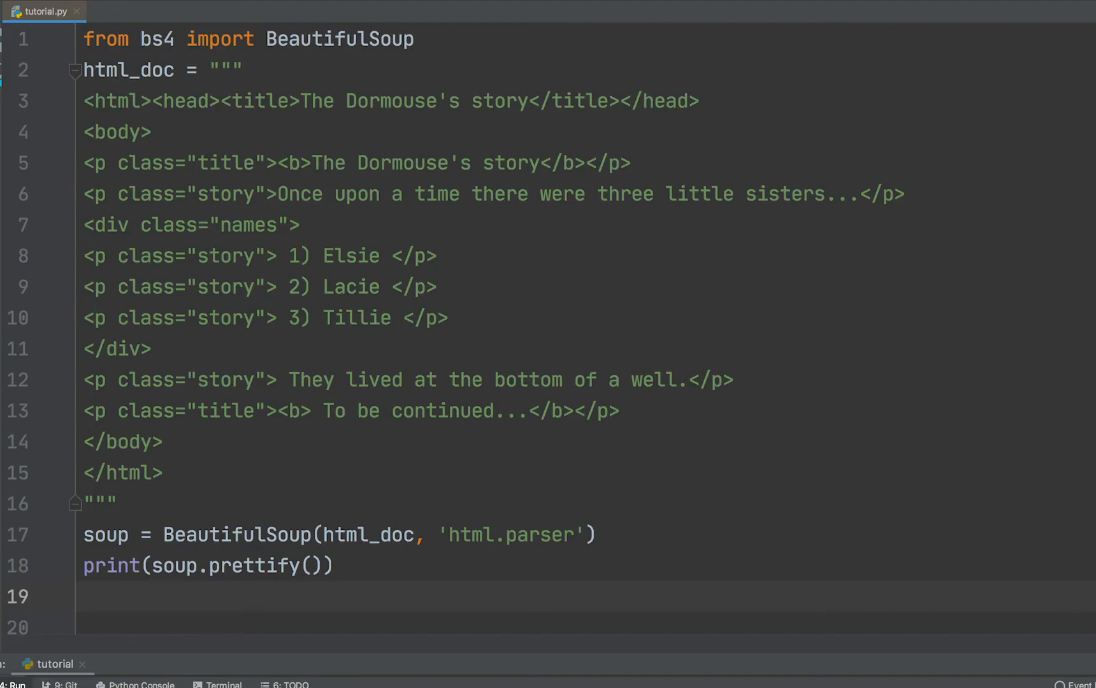